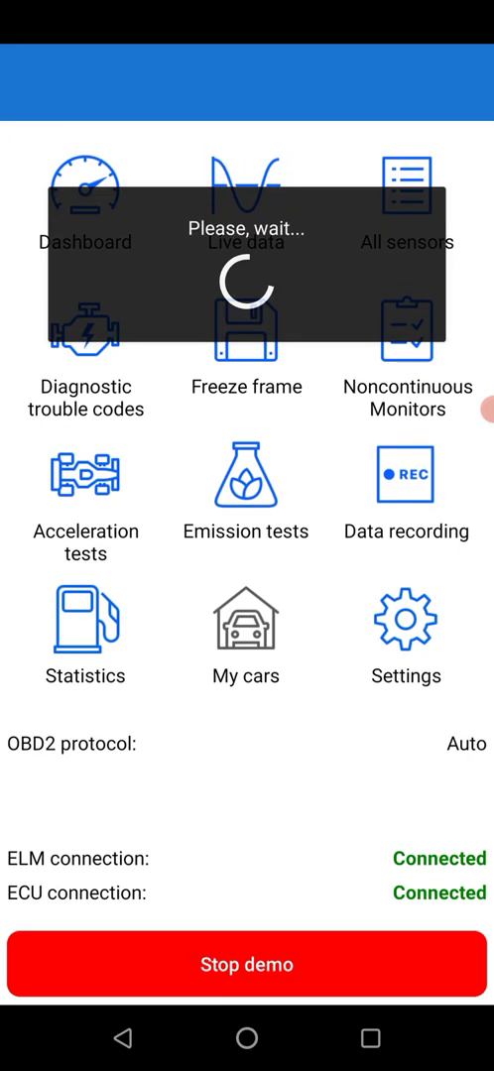
# Browse the existing dashboard pages and start adding a new page.
pyautogui.click(84, 188)
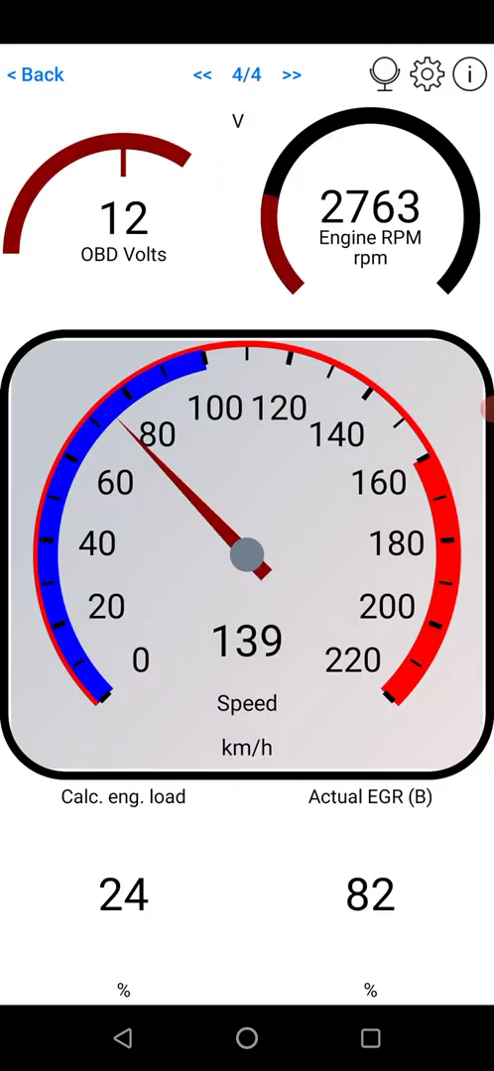
pyautogui.click(206, 76)
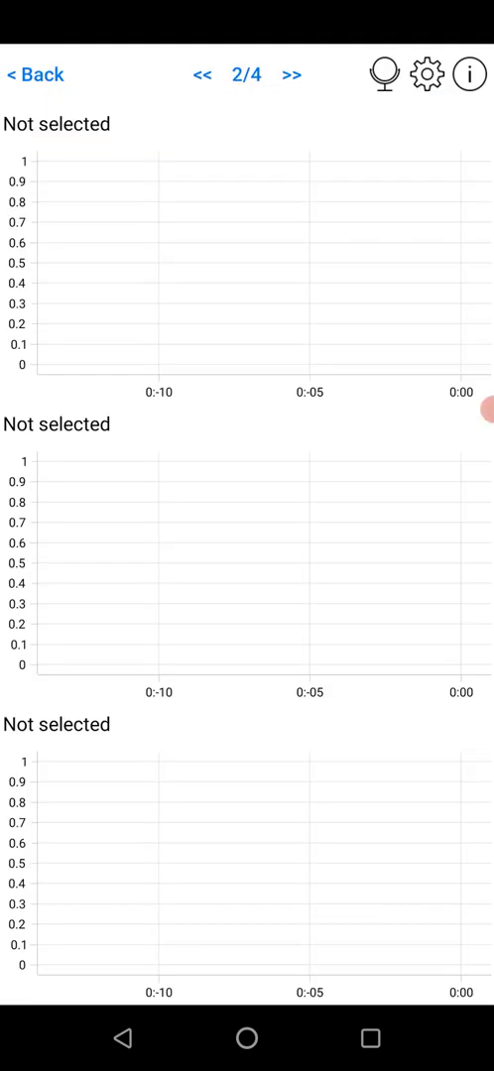
pyautogui.click(206, 76)
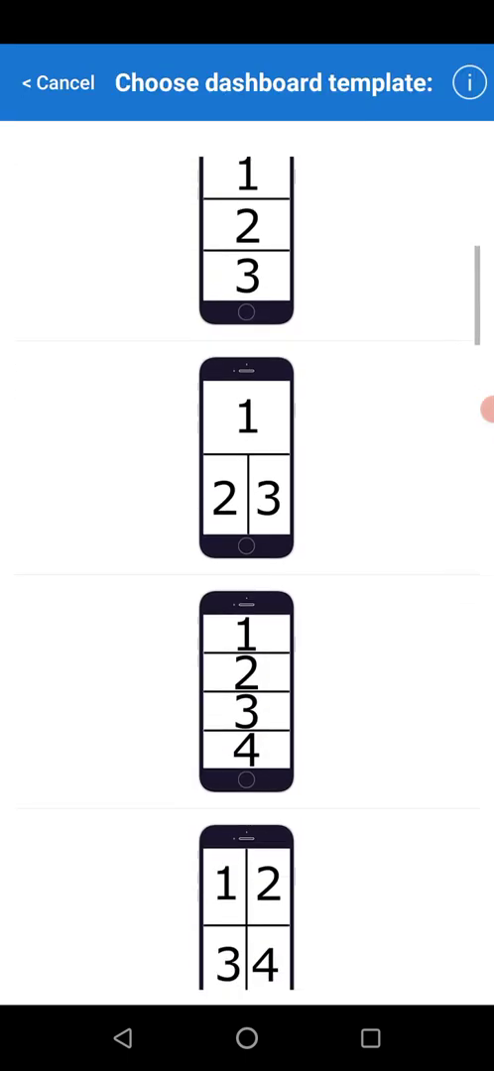
# Choose the five-item template with one large slot above four small ones.
pyautogui.scroll(-3)
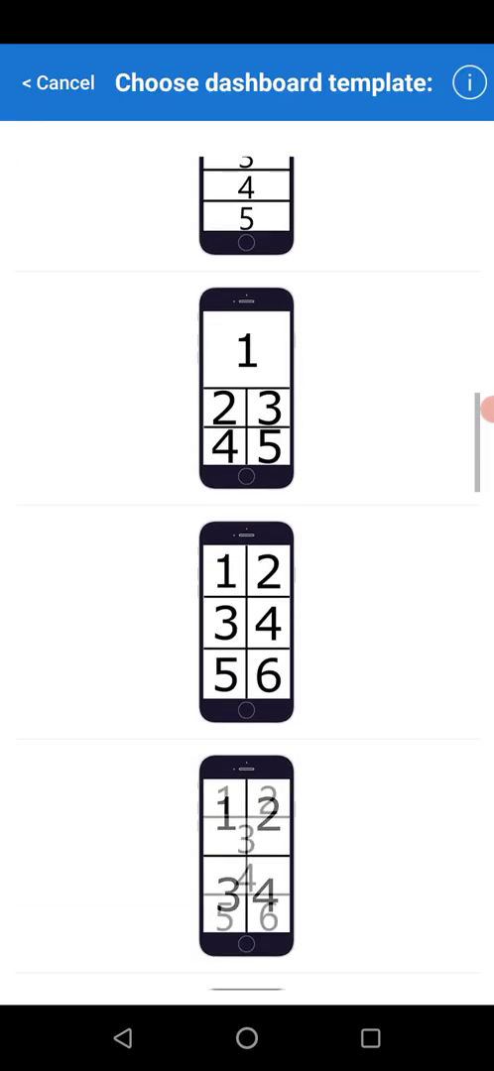
pyautogui.scroll(-3)
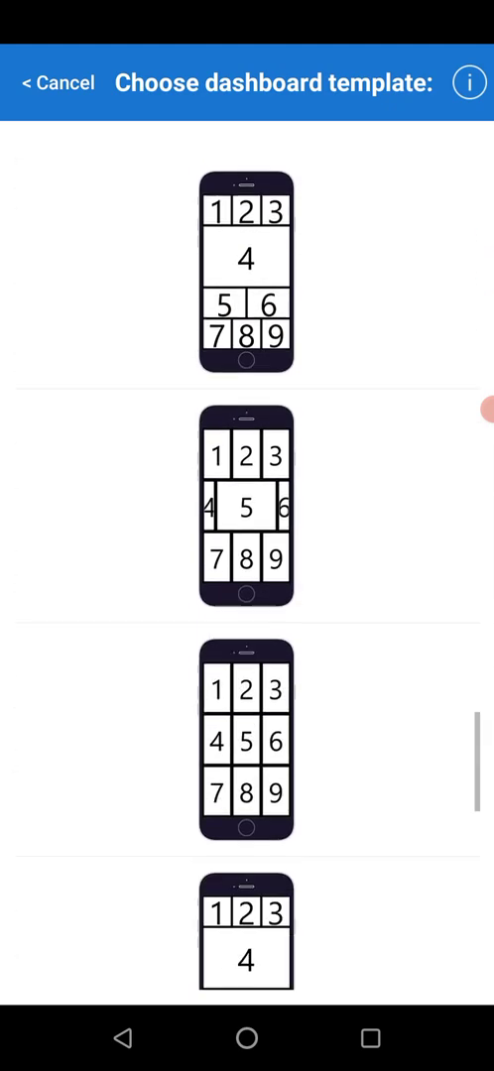
pyautogui.scroll(-3)
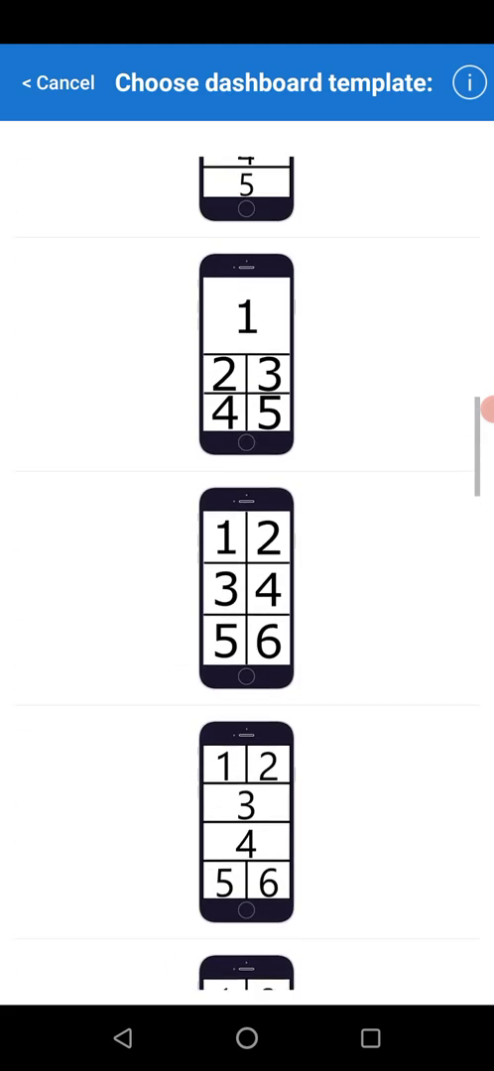
pyautogui.scroll(-3)
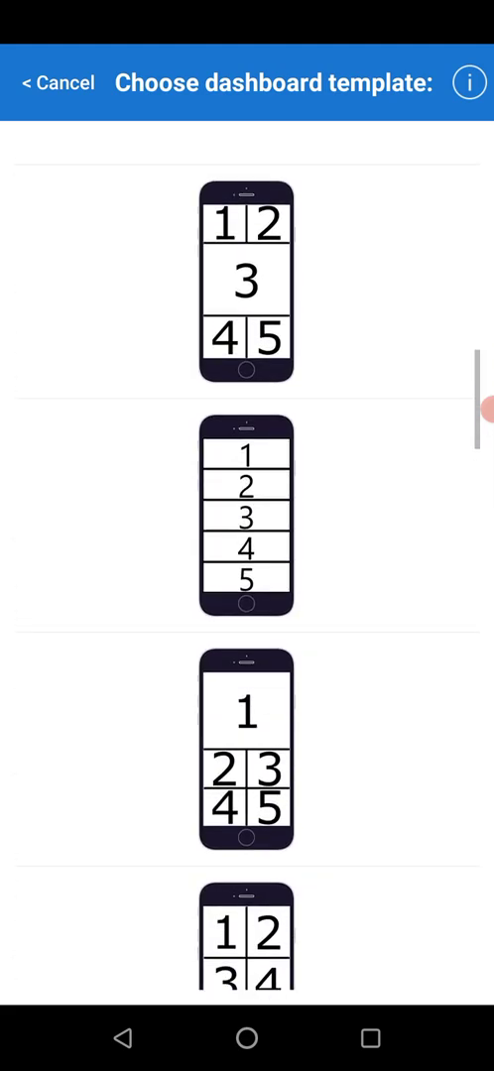
pyautogui.click(246, 281)
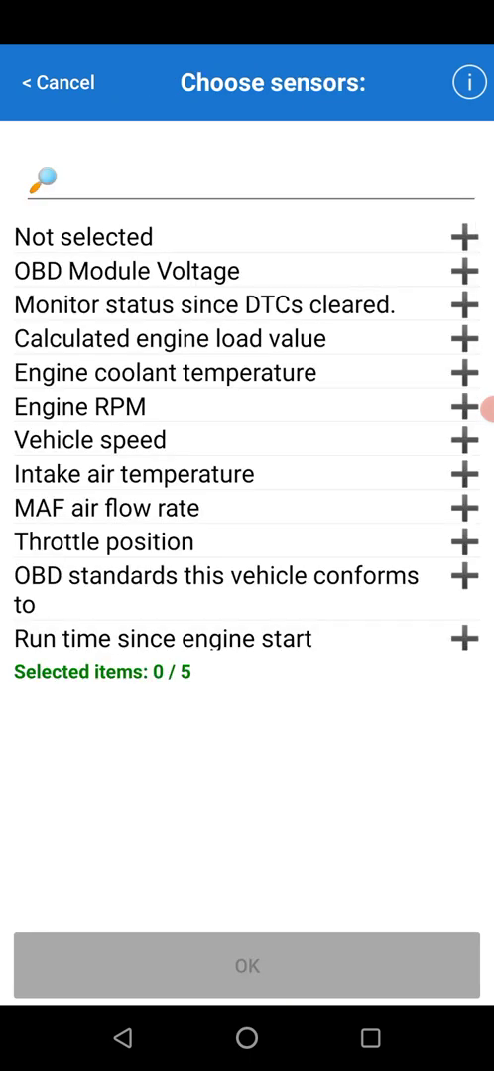
# Add Engine coolant temperature to the page, displayed as a gauge.
pyautogui.scroll(-3)
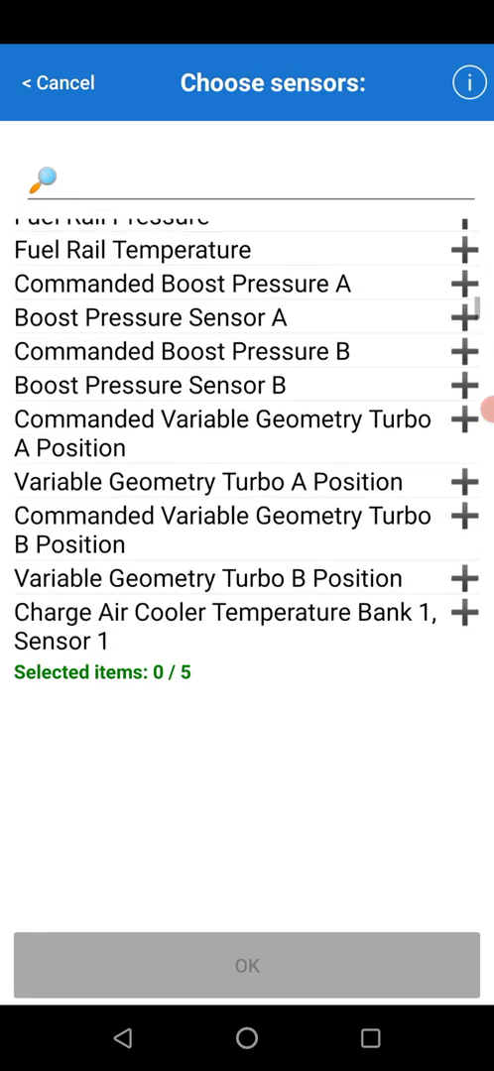
pyautogui.scroll(-3)
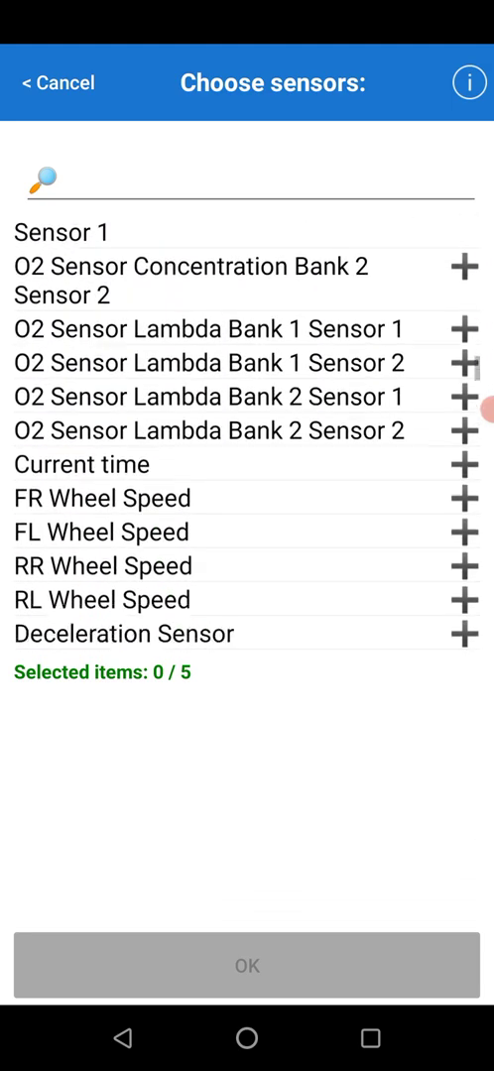
pyautogui.scroll(3)
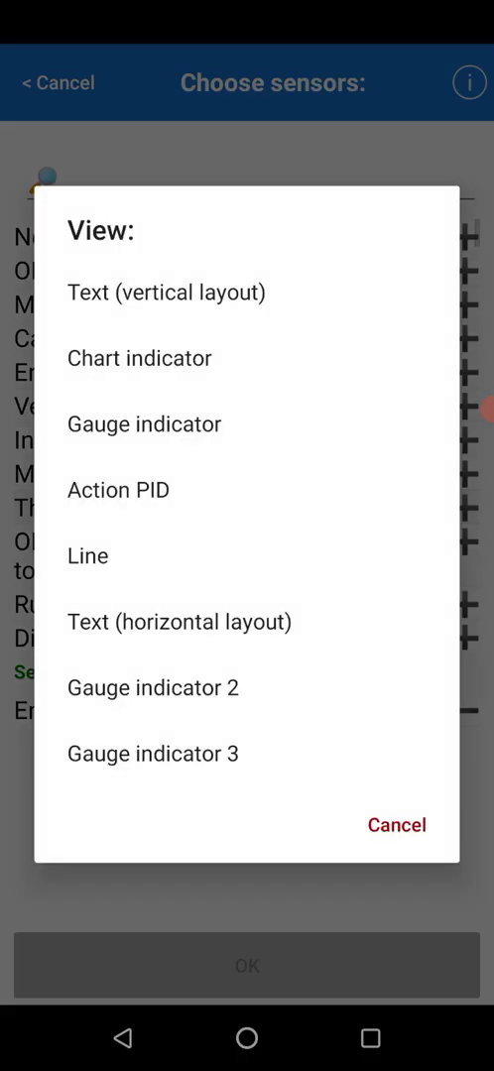
pyautogui.click(394, 825)
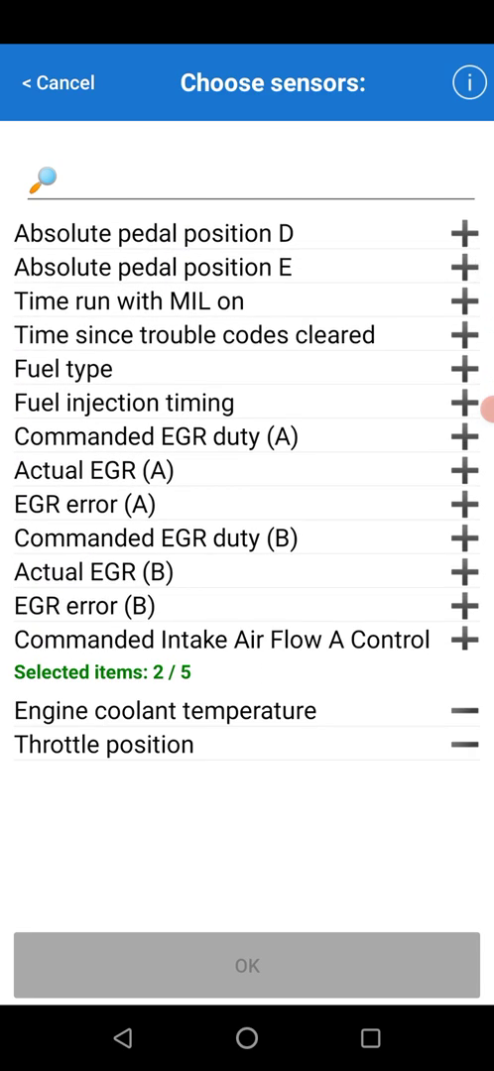
# Add Throttle position, Actual EGR (A), Boost Pressure Sensor A and MAF air flow rate with their views.
pyautogui.scroll(-3)
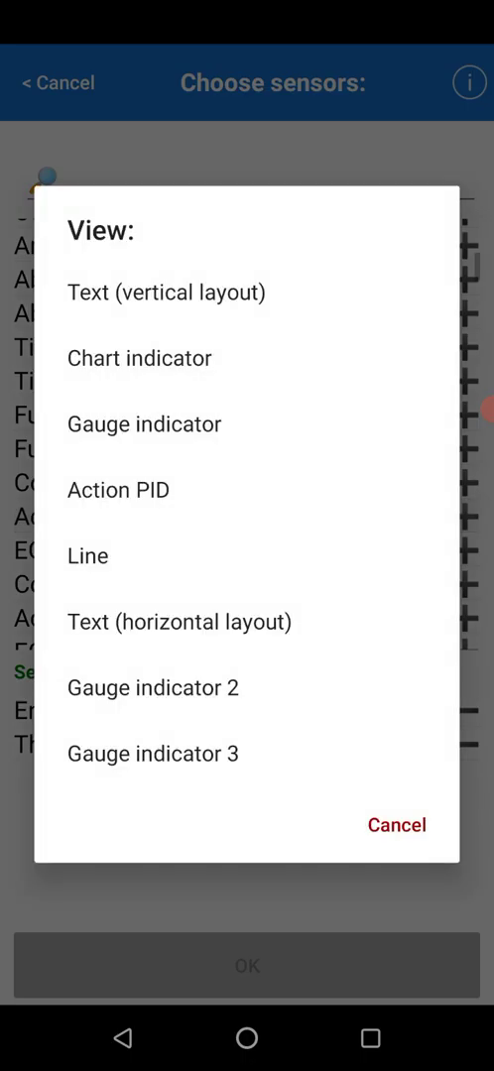
pyautogui.click(394, 825)
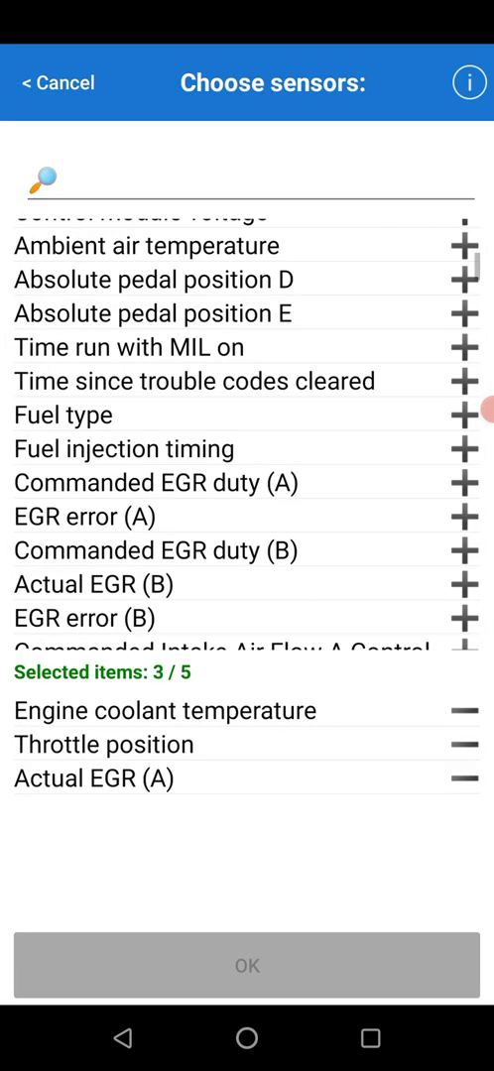
pyautogui.scroll(-3)
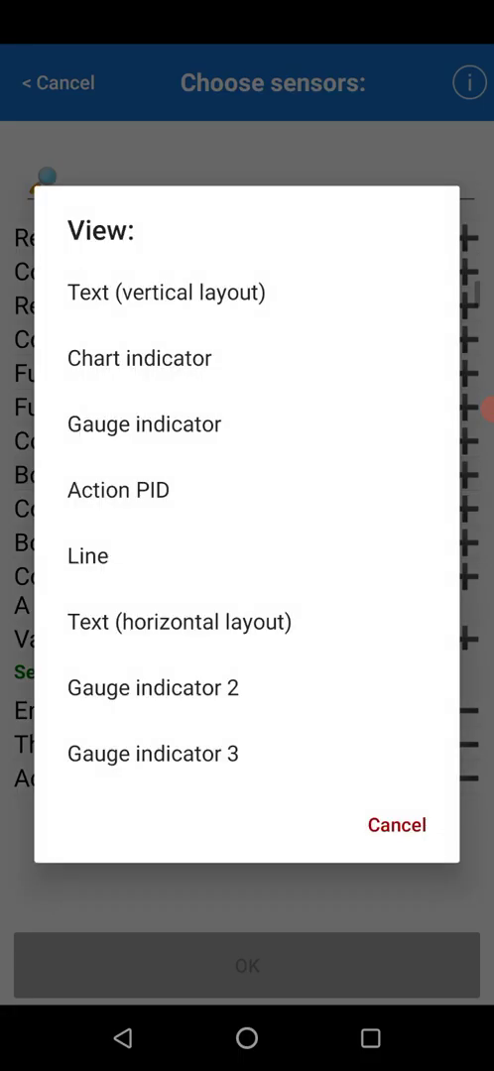
pyautogui.click(153, 751)
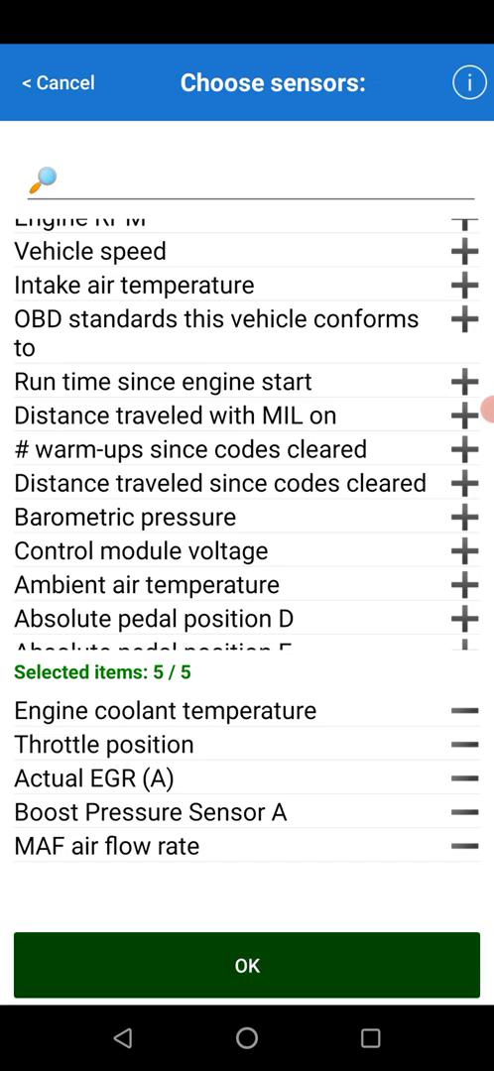
# Confirm the five sensors, customise the new page and enter the Coolant temp. item settings.
pyautogui.click(246, 964)
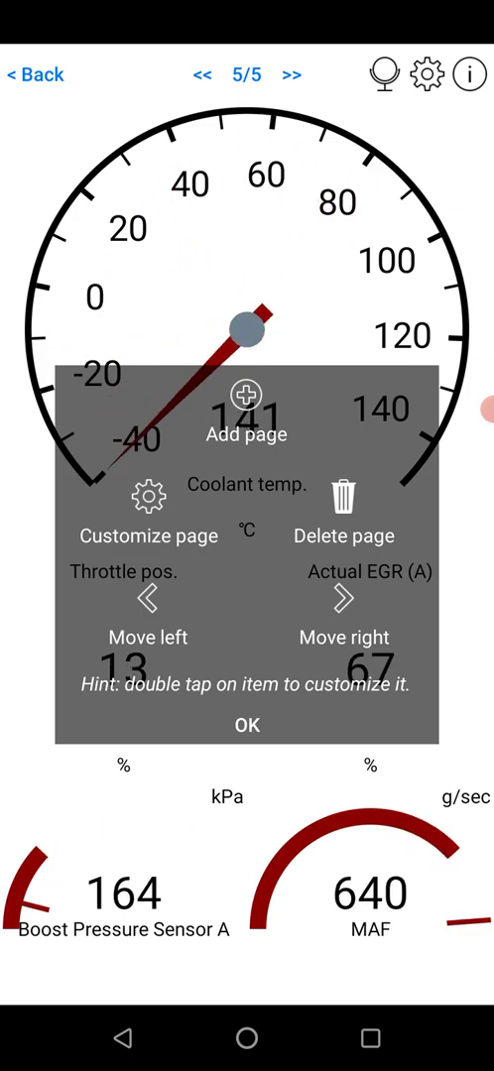
pyautogui.click(246, 724)
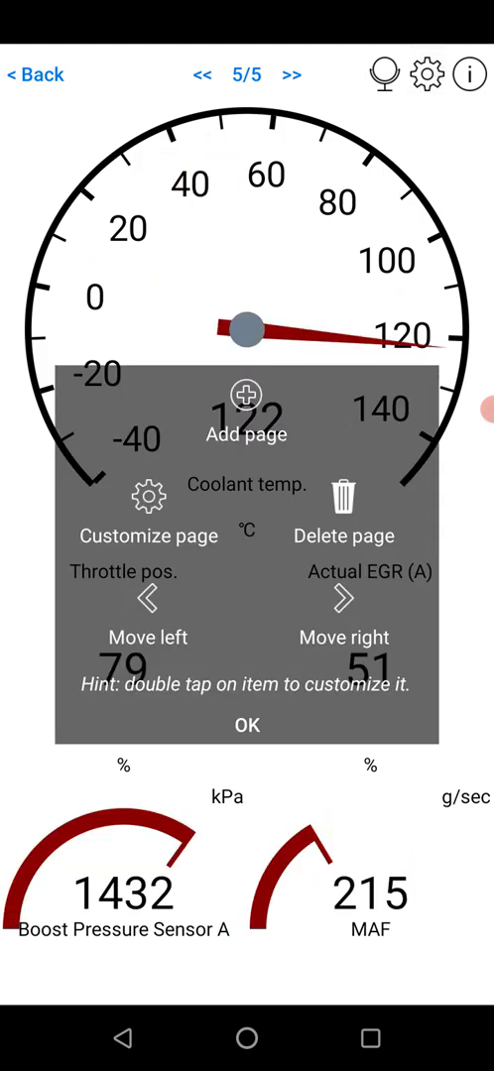
pyautogui.click(146, 535)
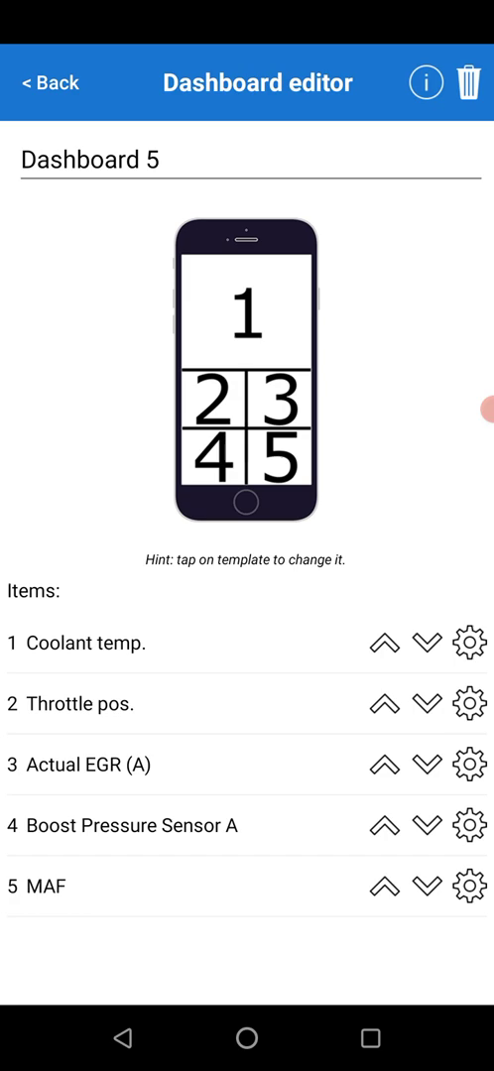
pyautogui.click(468, 643)
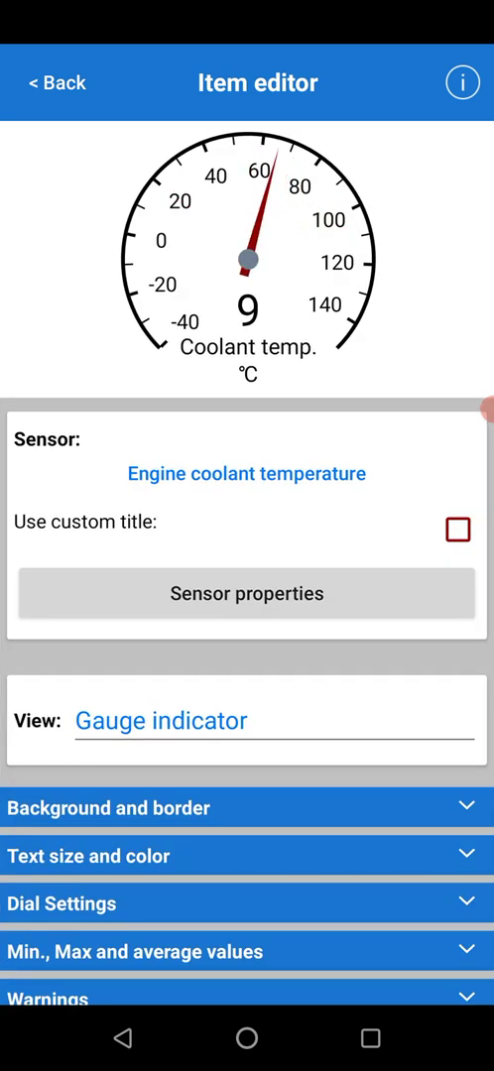
pyautogui.scroll(3)
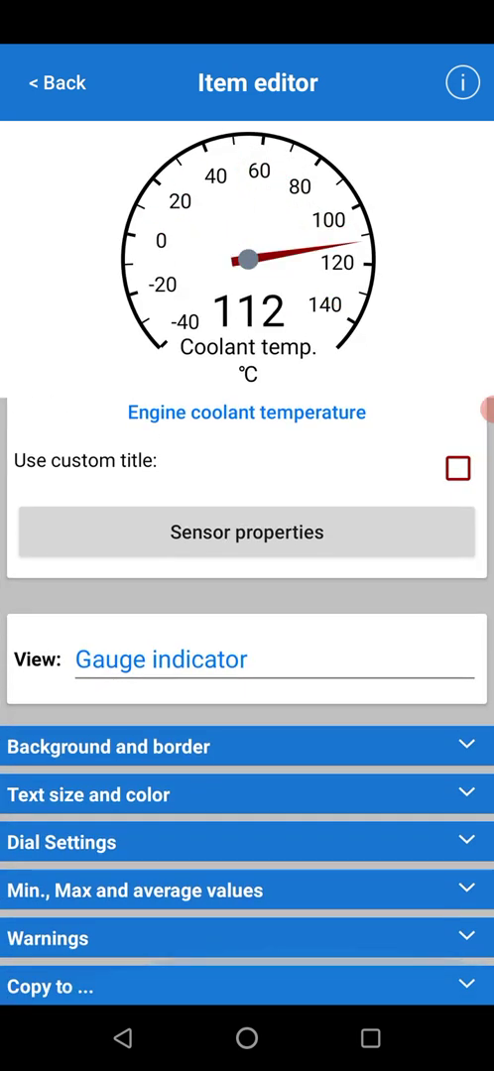
# Give the gauge a pale grey-blue gradient background in the background and border settings.
pyautogui.click(246, 745)
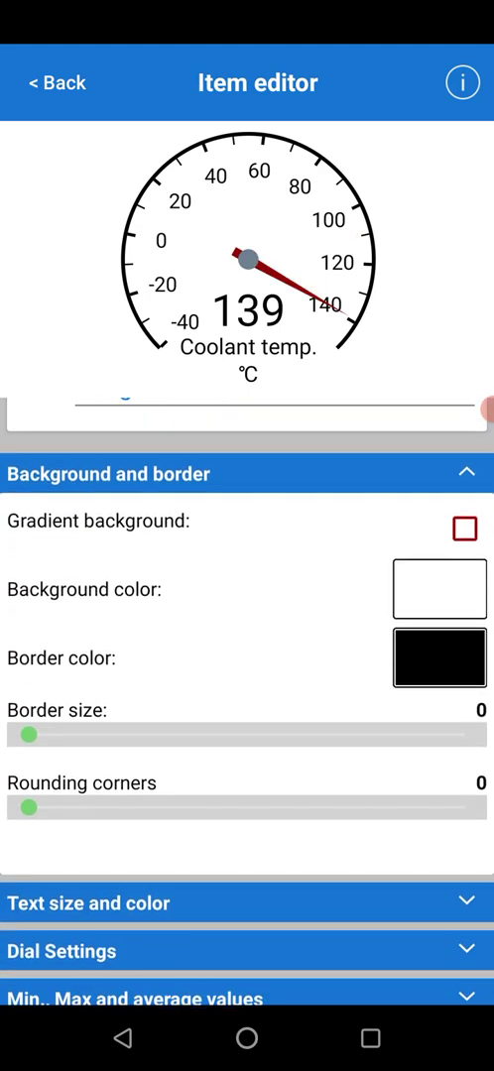
pyautogui.click(462, 526)
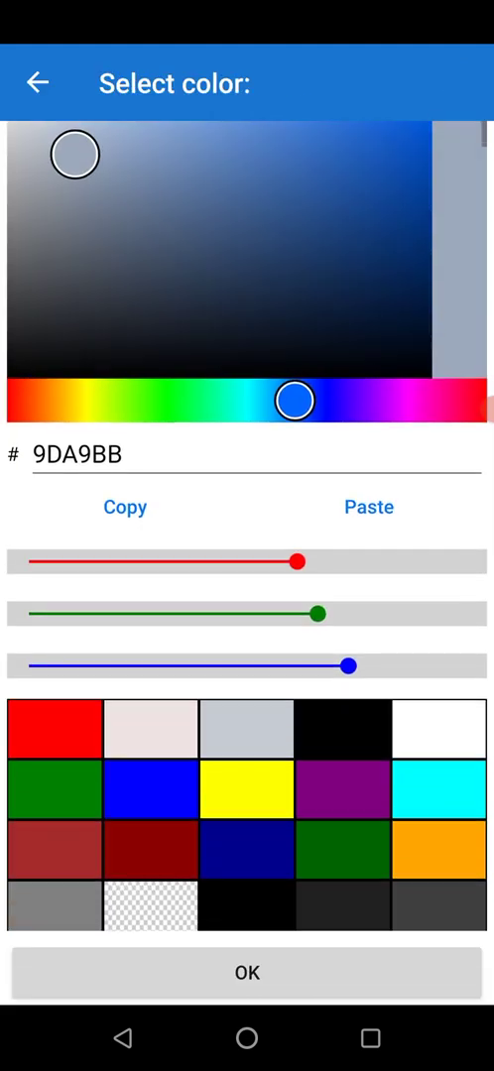
pyautogui.moveTo(75, 155); pyautogui.dragTo(30, 155)
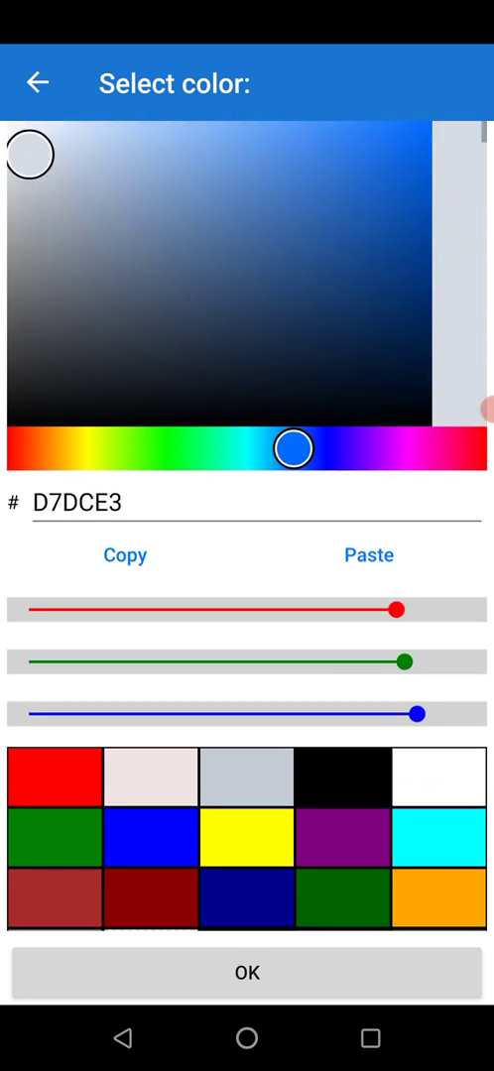
pyautogui.click(246, 972)
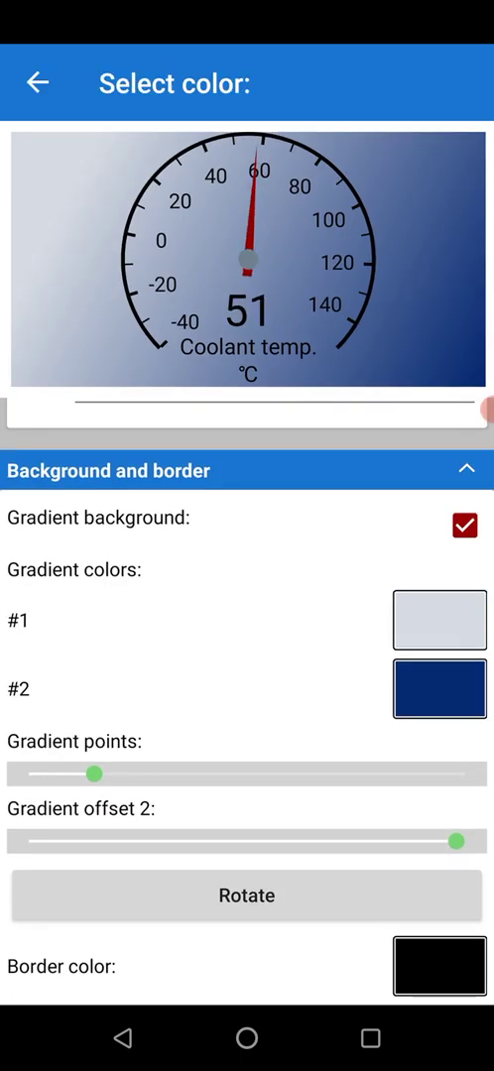
pyautogui.click(438, 619)
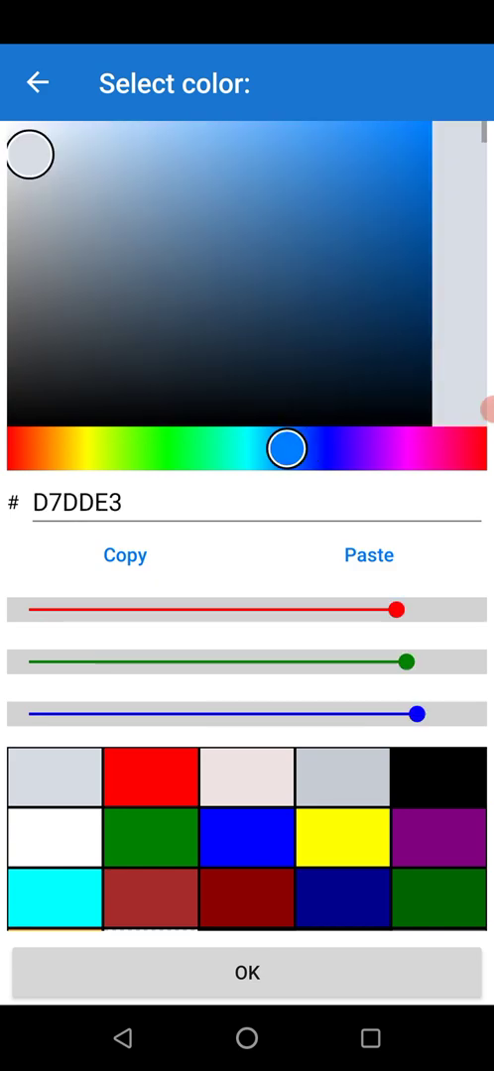
pyautogui.click(246, 972)
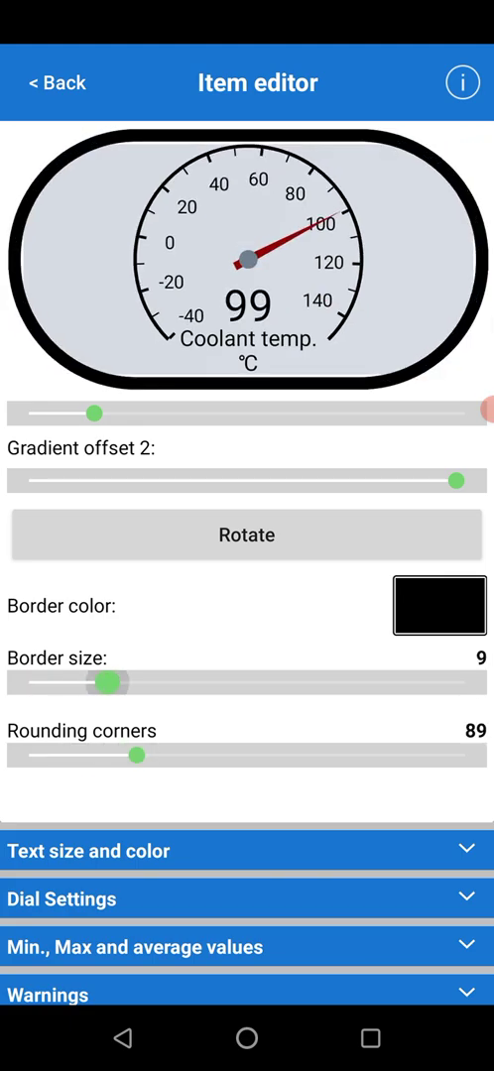
# Increase the gauge frame's corner rounding to 96.
pyautogui.moveTo(109, 683); pyautogui.dragTo(90, 682)
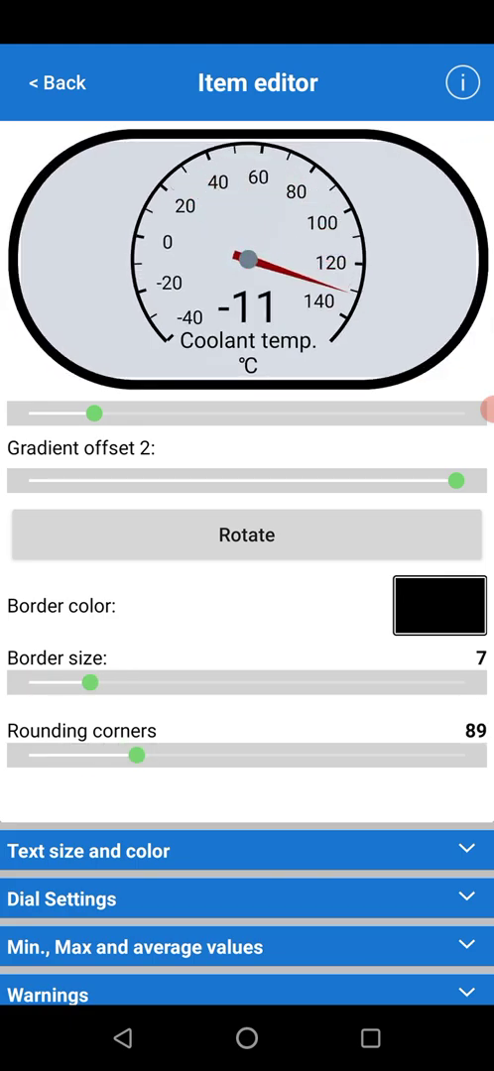
pyautogui.moveTo(135, 754); pyautogui.dragTo(151, 753)
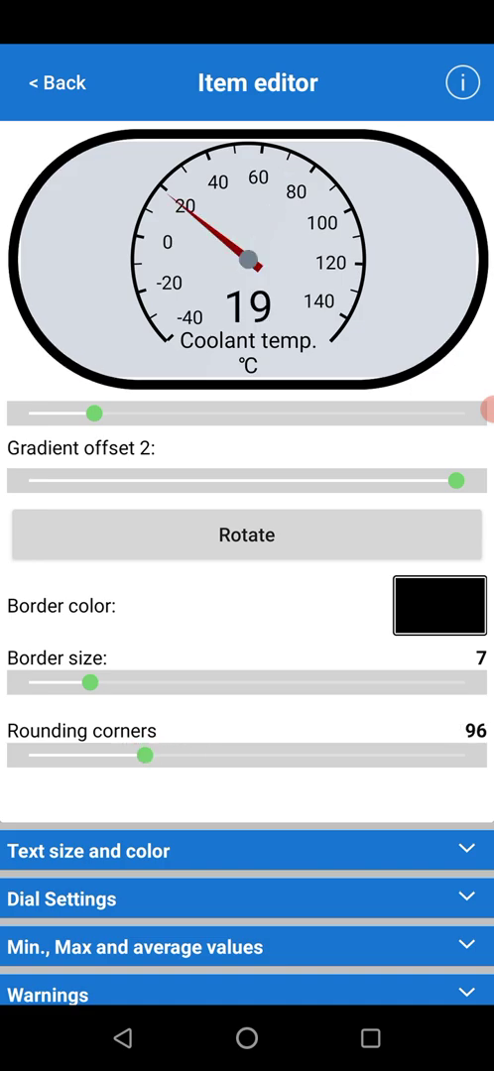
# Expand text size and colour, leaving value text at 32 and units text at 16.
pyautogui.click(246, 849)
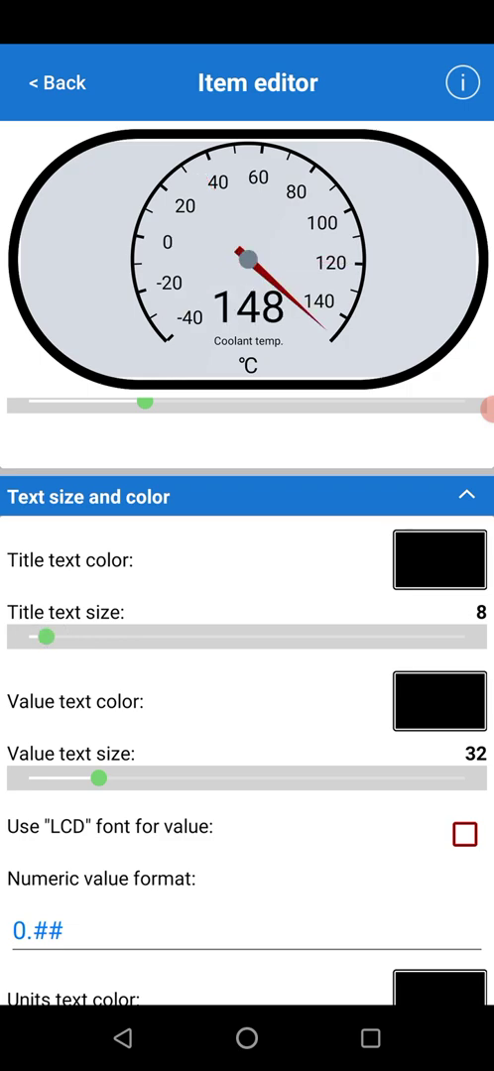
pyautogui.moveTo(101, 778); pyautogui.dragTo(127, 777)
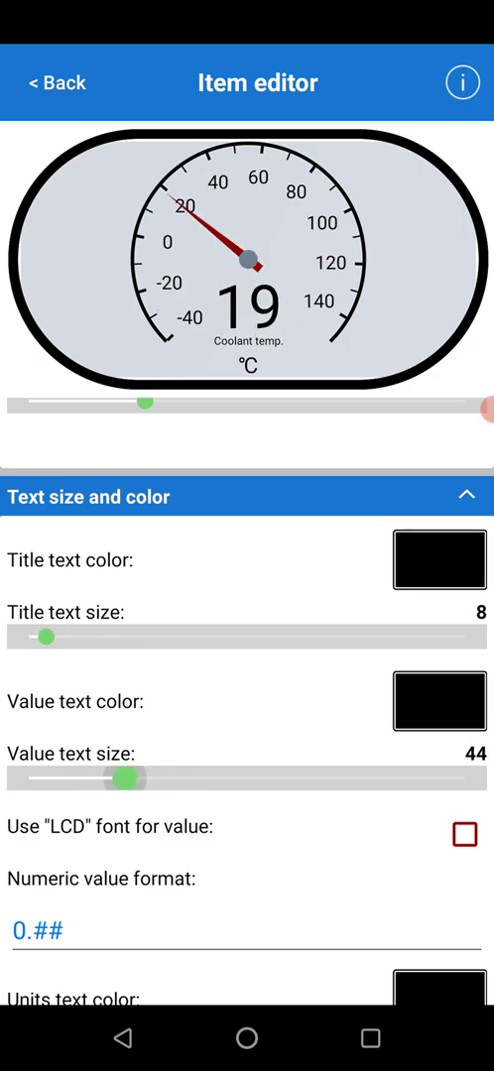
pyautogui.scroll(-3)
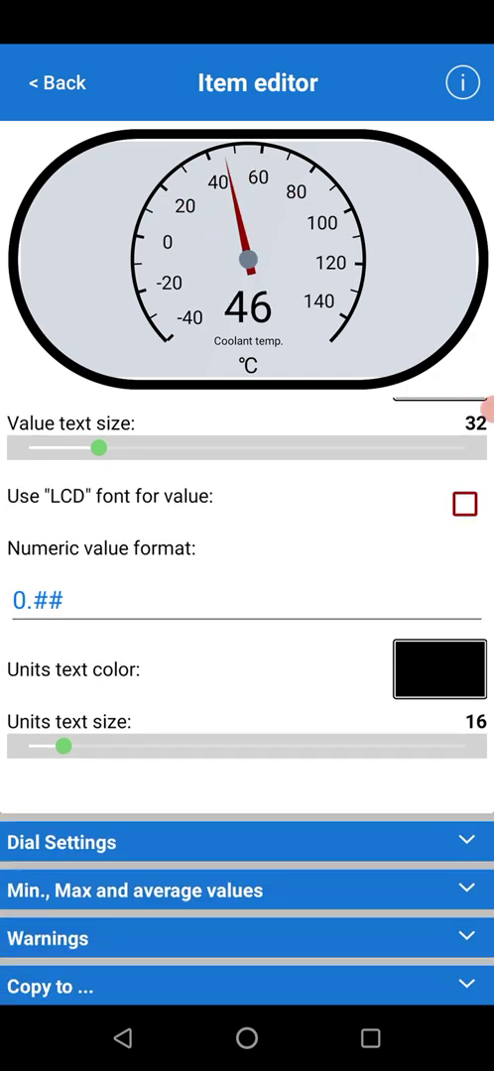
# In Dial Settings enable a blue zone finishing at 40 and a red zone from 60 to 120.
pyautogui.click(246, 841)
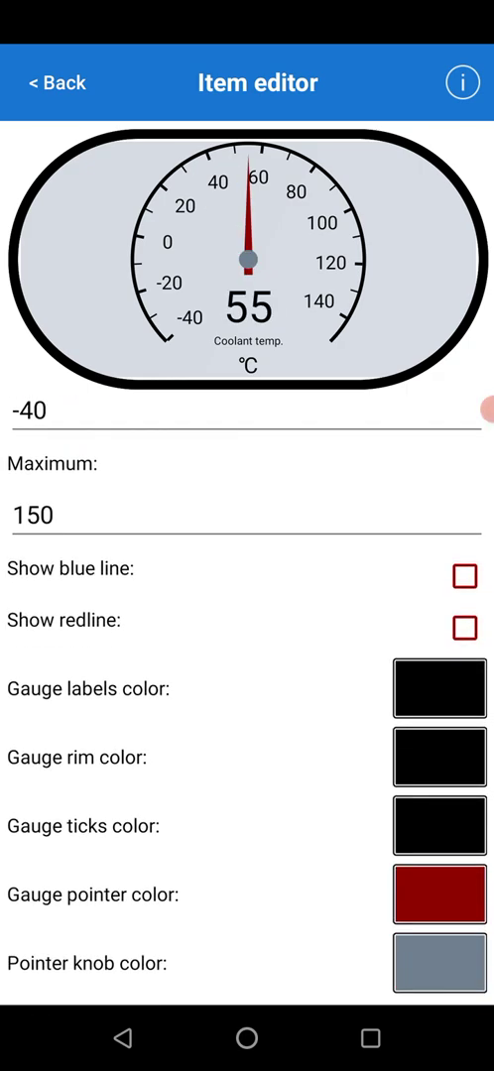
pyautogui.click(465, 575)
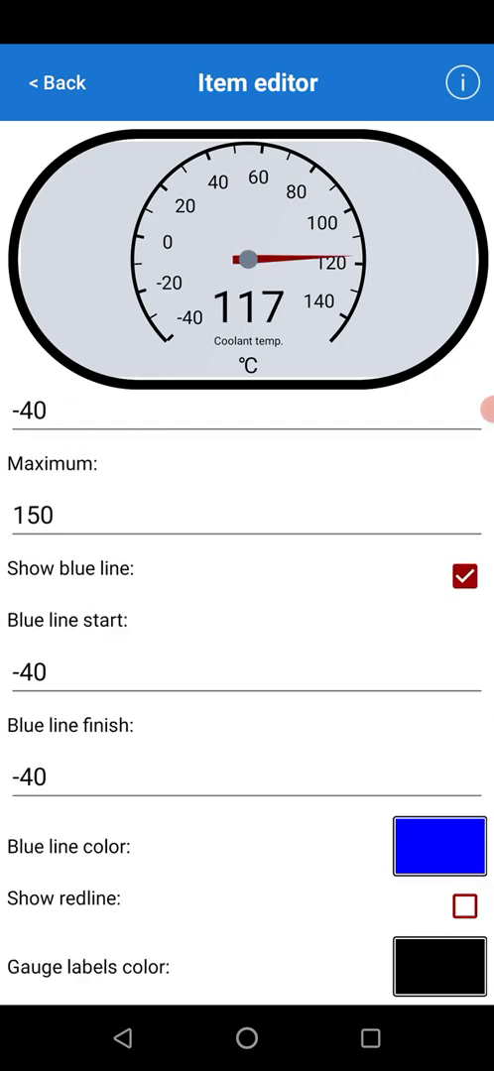
pyautogui.click(246, 778)
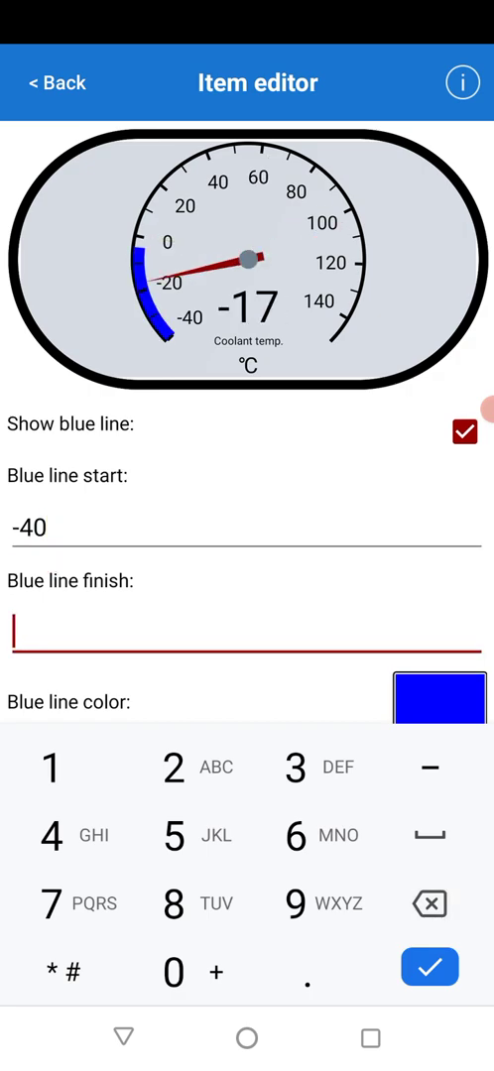
pyautogui.write('40')
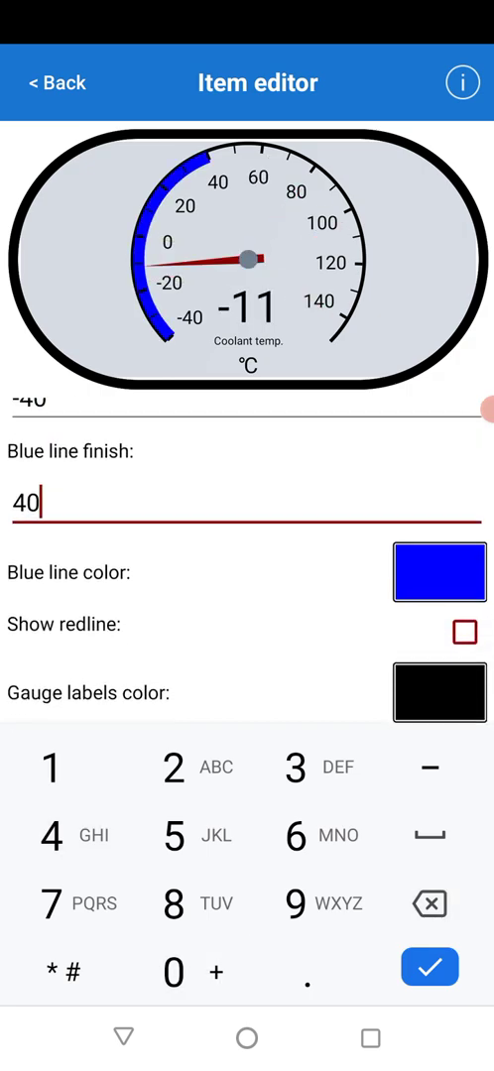
pyautogui.click(464, 631)
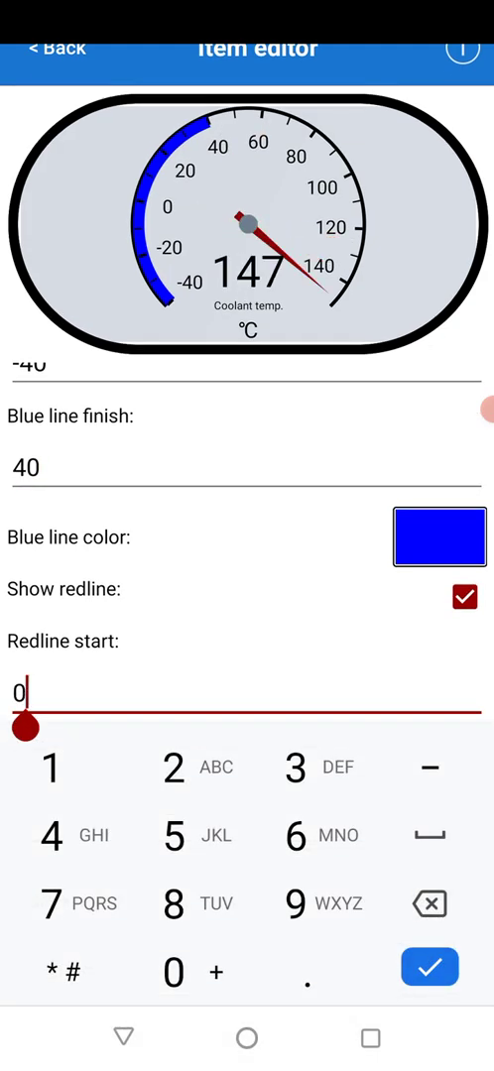
pyautogui.click(429, 968)
pyautogui.write('1')
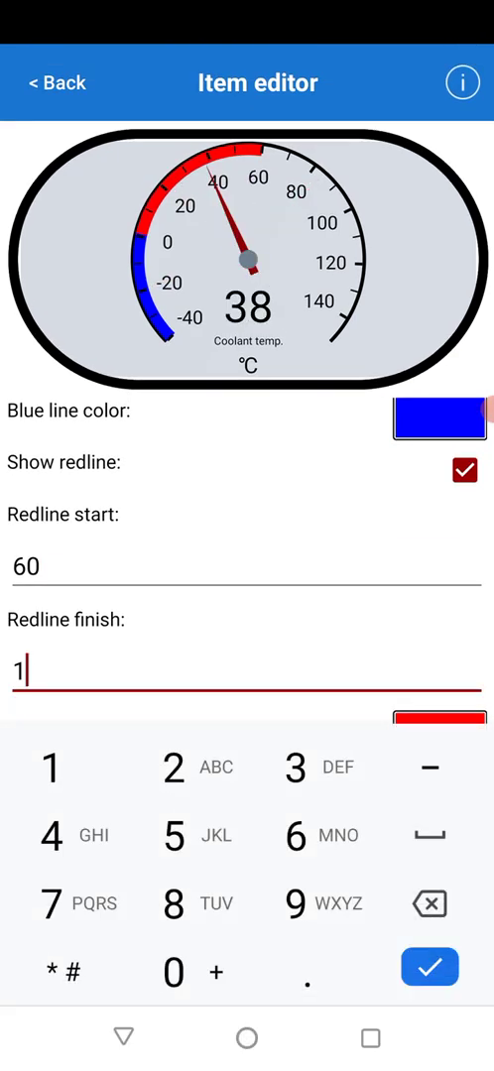
pyautogui.write('20')
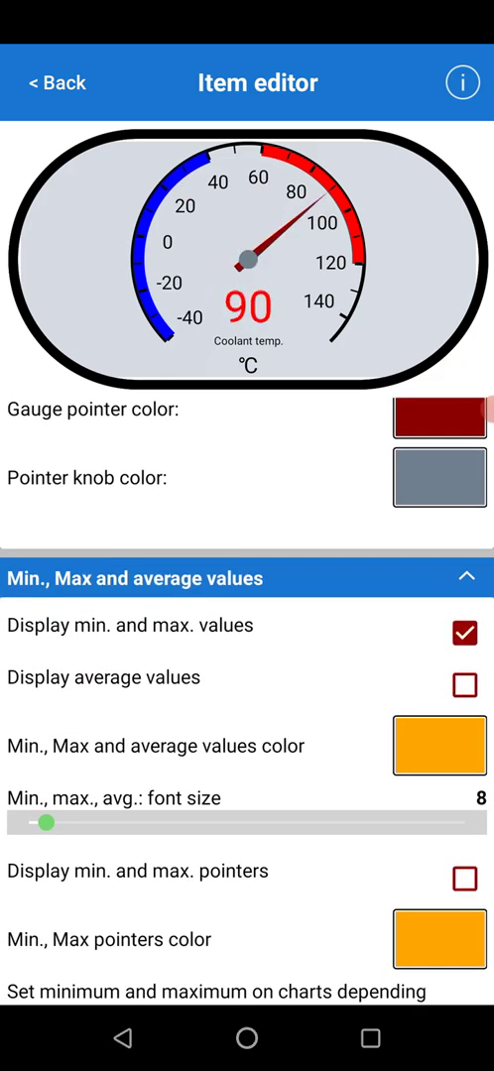
# Enable display of min and max pointers on the coolant gauge.
pyautogui.scroll(3)
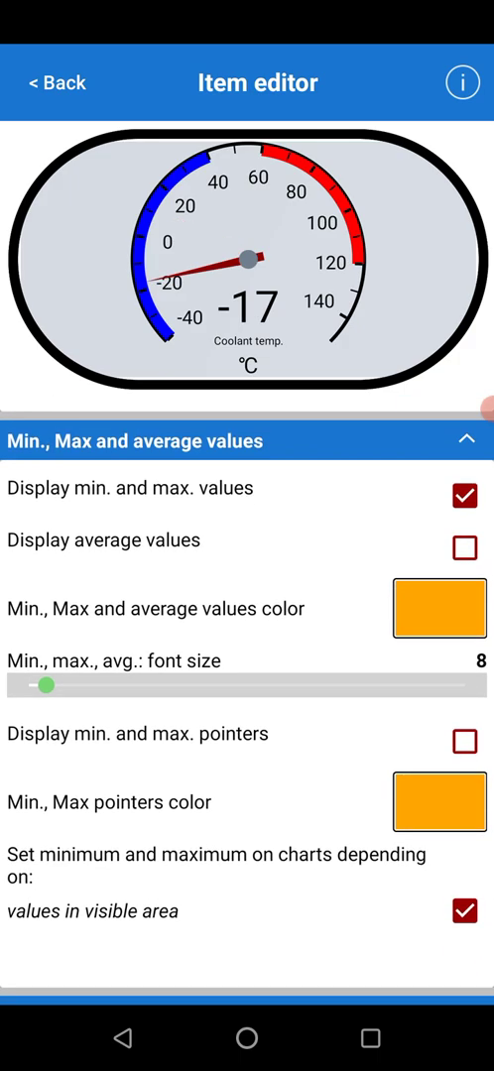
pyautogui.click(464, 742)
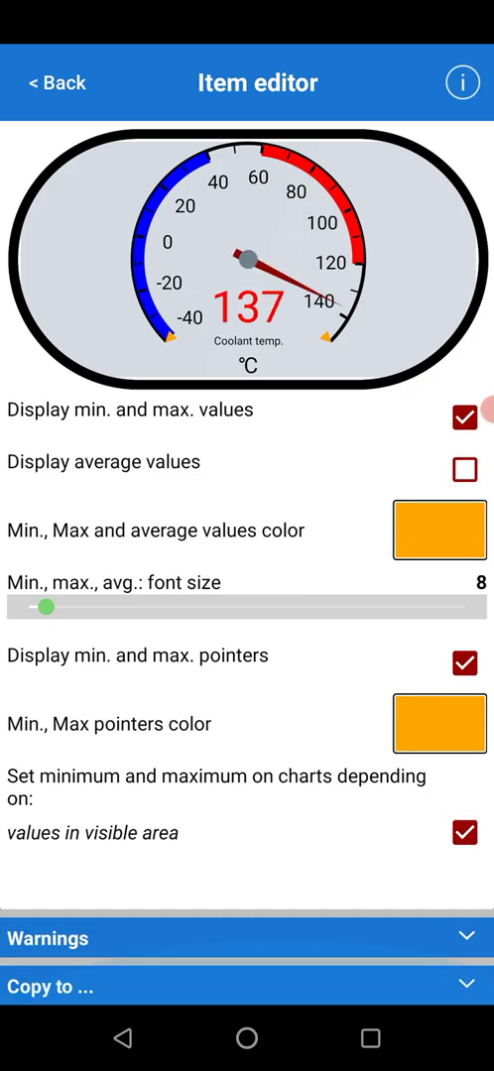
# Set warnings: red value above 60 and an airhorn sound when the value exceeds 60.
pyautogui.click(246, 938)
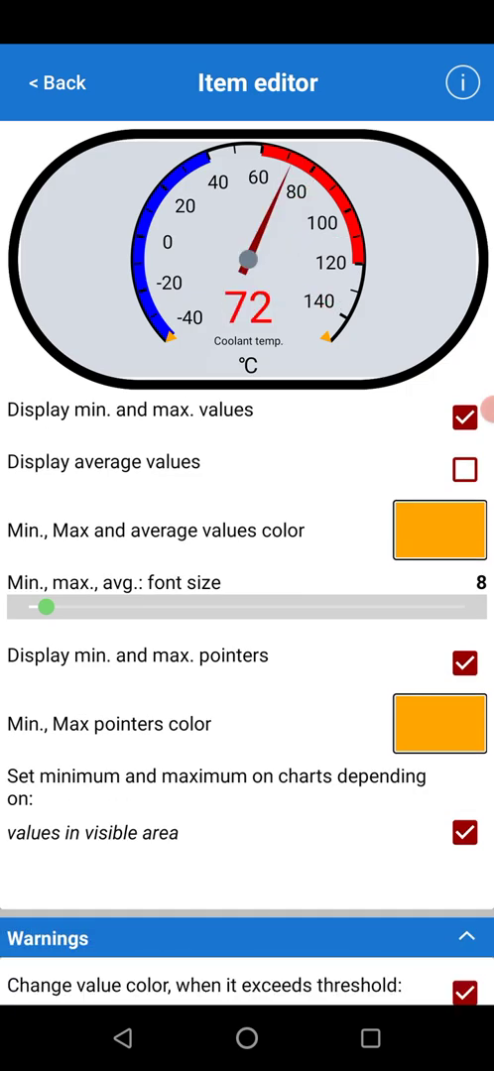
pyautogui.scroll(-3)
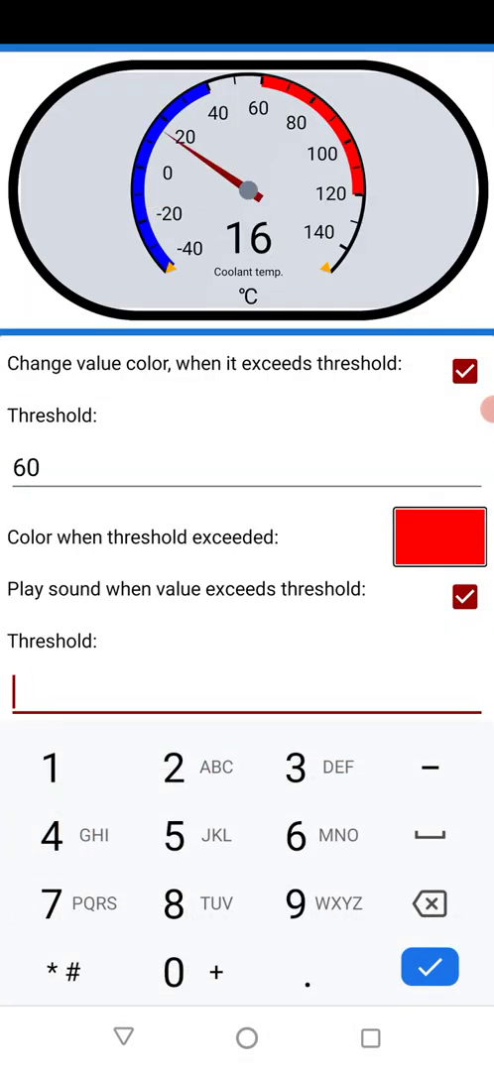
pyautogui.write('60')
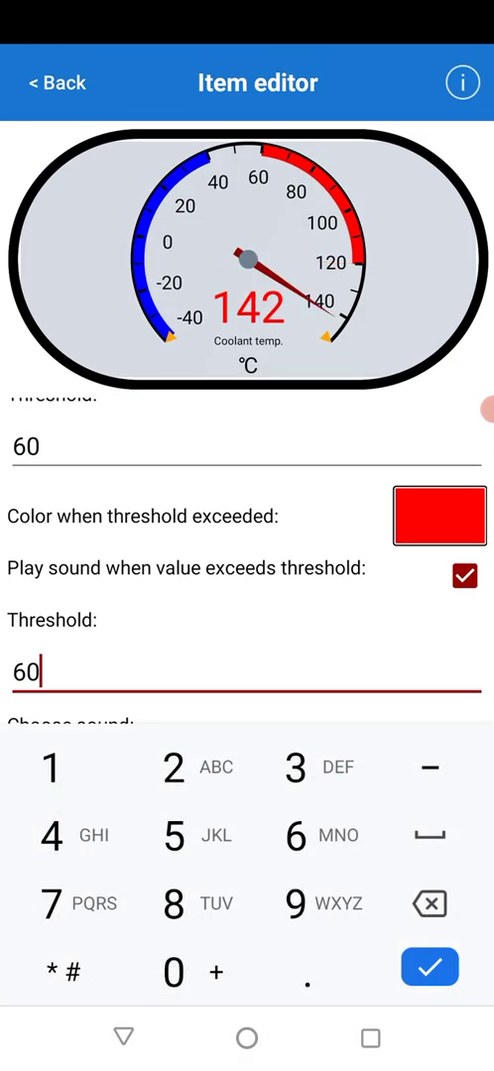
pyautogui.click(428, 968)
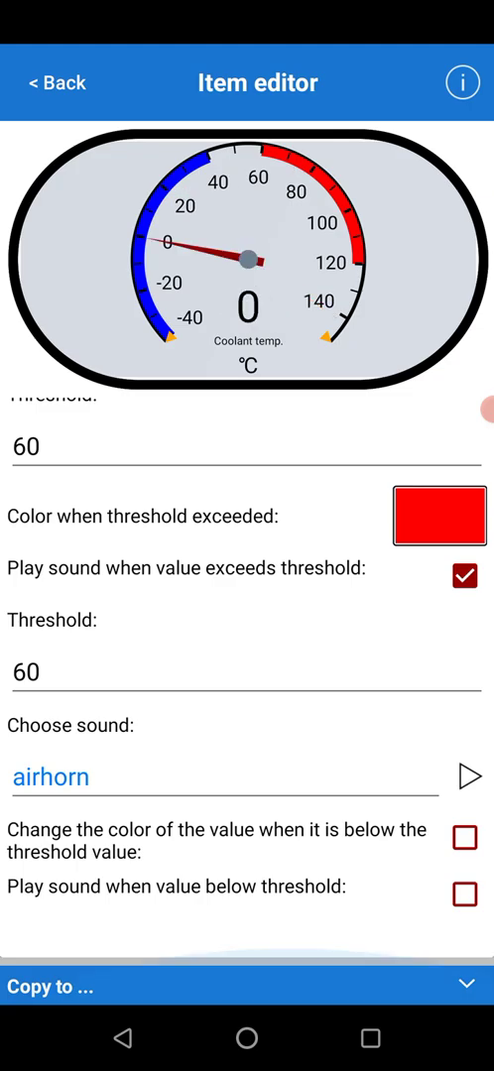
pyautogui.scroll(3)
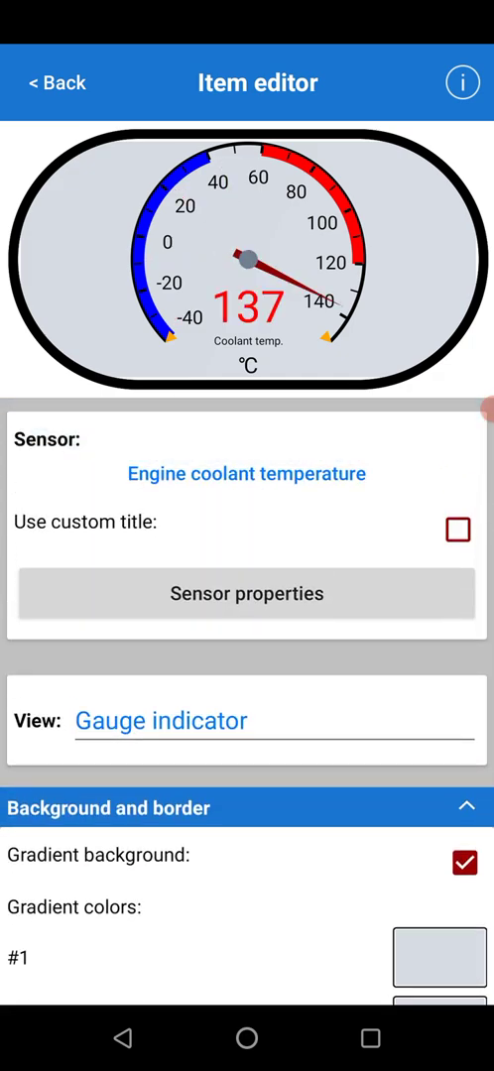
# Save the coolant gauge and return to view it atop dashboard page 5 of 5.
pyautogui.click(55, 83)
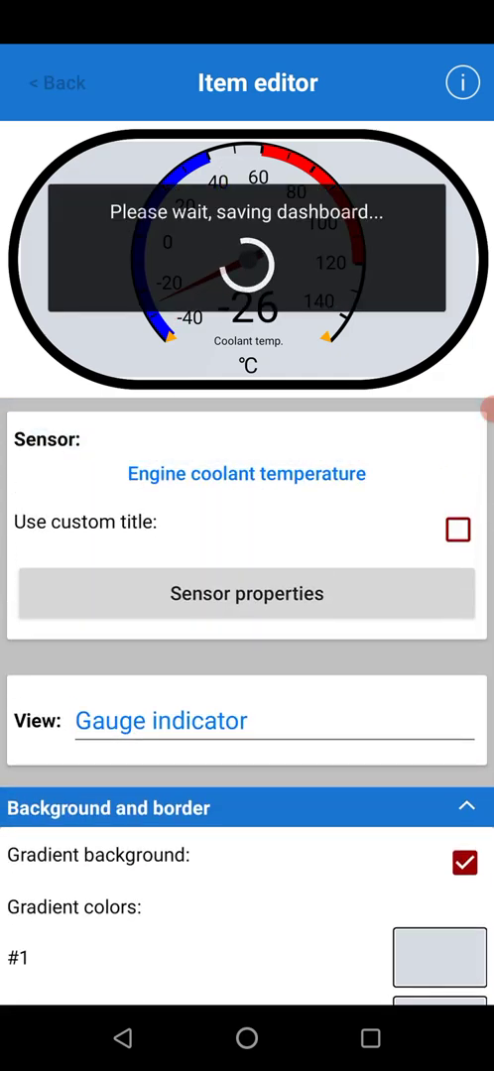
pyautogui.click(56, 83)
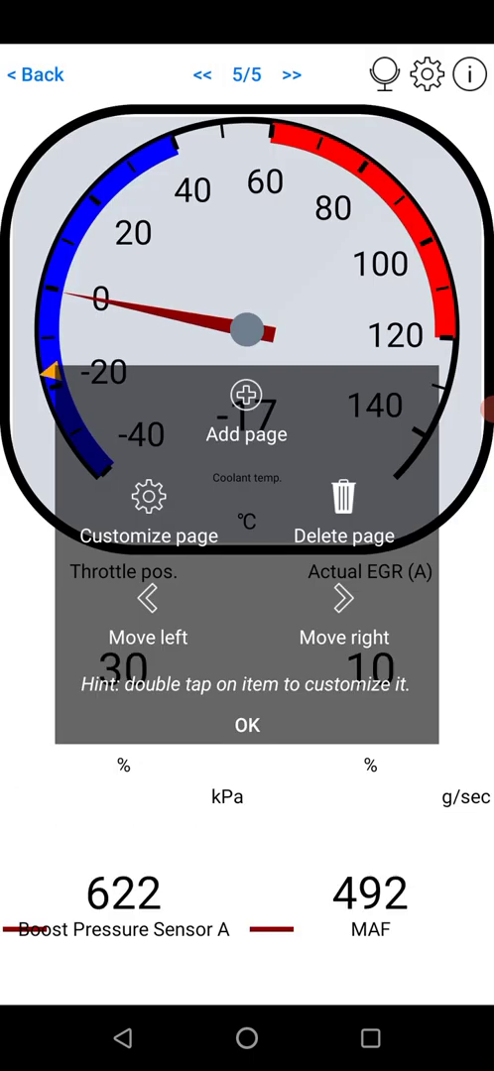
pyautogui.click(246, 724)
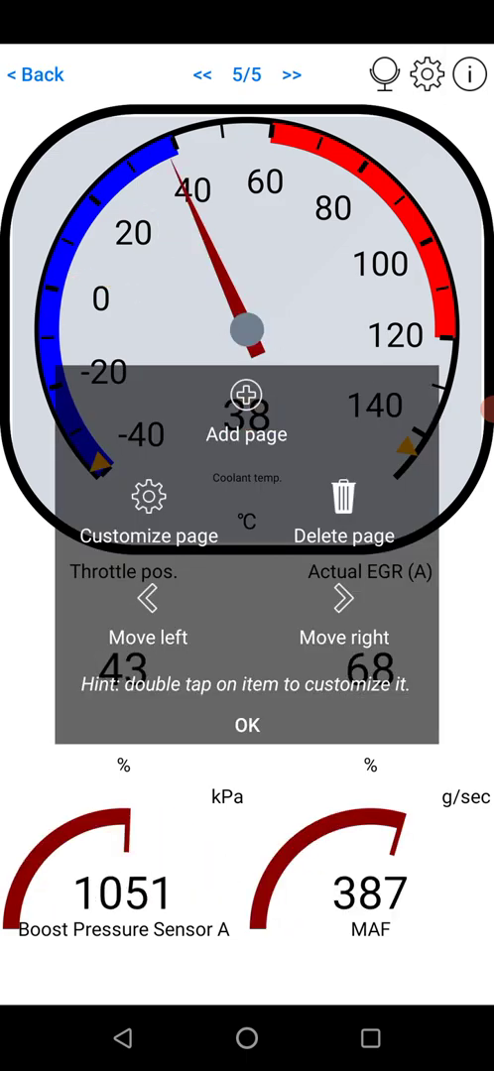
pyautogui.click(245, 724)
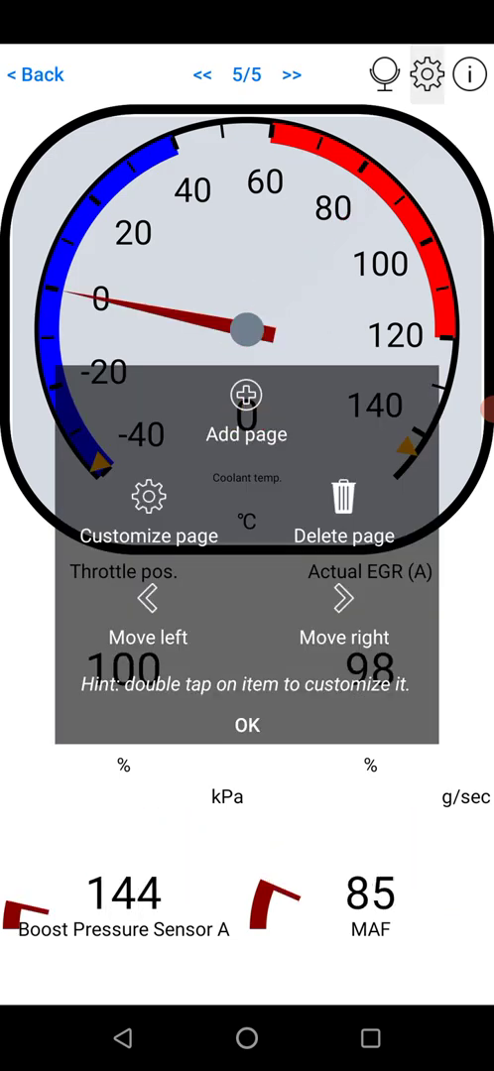
# Turn off the coolant gauge's over-threshold sound in its Warnings settings.
pyautogui.click(148, 510)
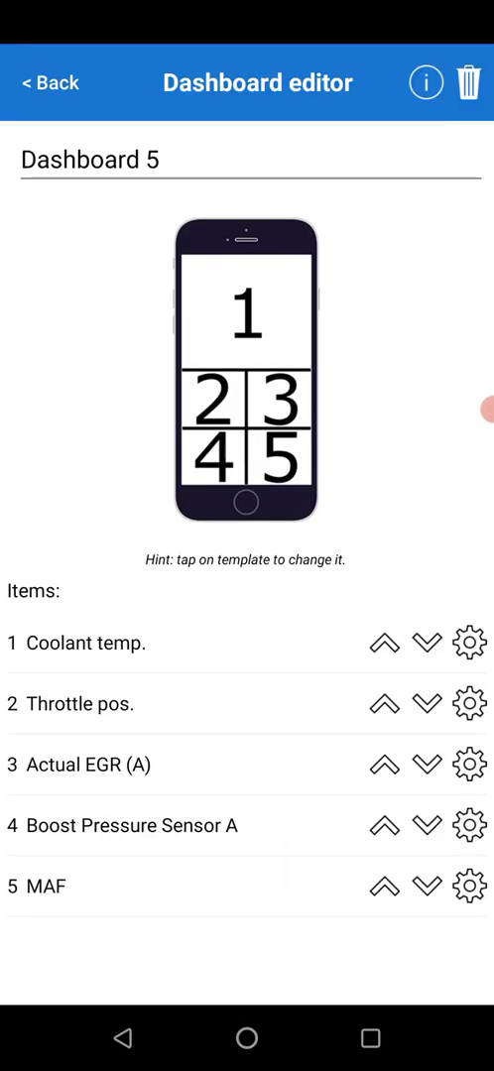
pyautogui.click(468, 642)
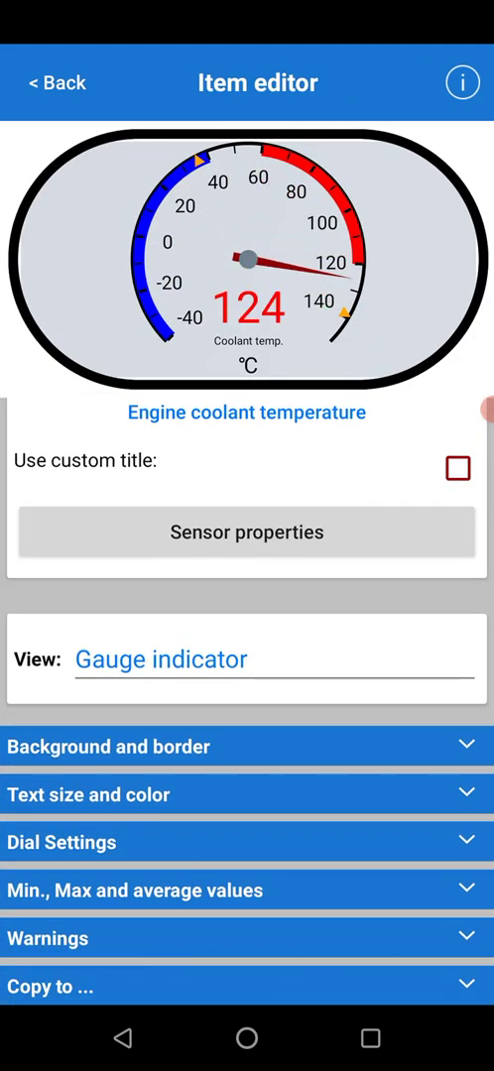
pyautogui.click(246, 938)
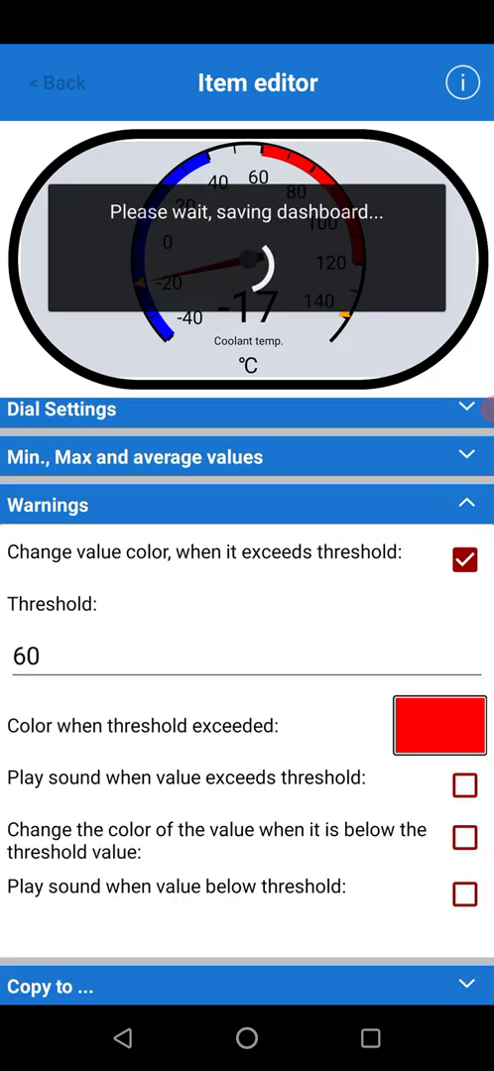
# Leave the editor and show the finished five-item page 5 with its coolant gauge.
pyautogui.click(56, 84)
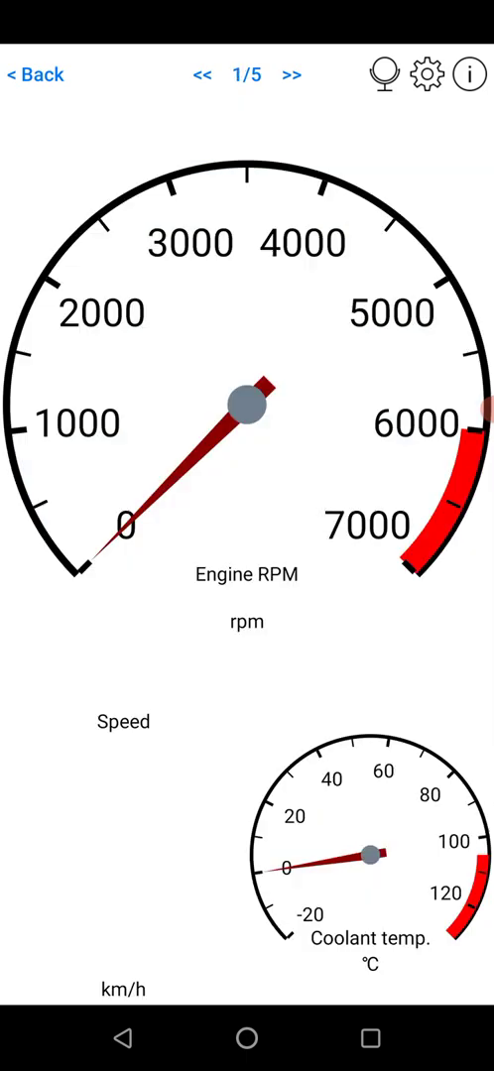
pyautogui.click(292, 75)
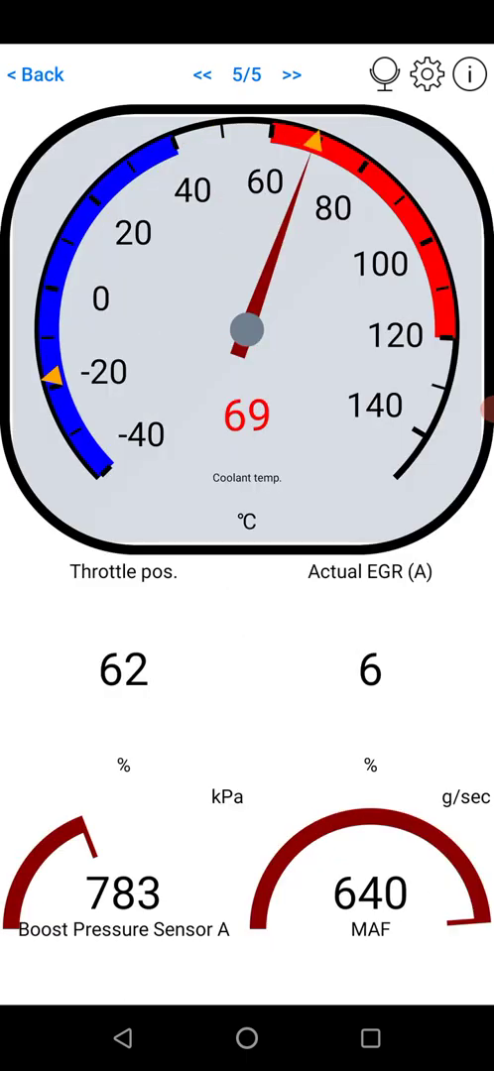